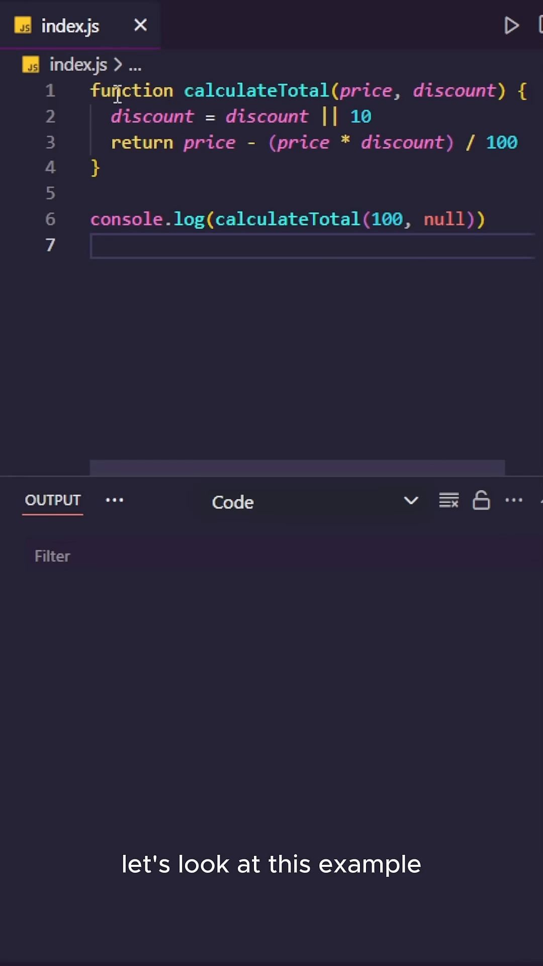
Run index.js via Run Code so the Output panel prints 90 for the null discount.
double_click(367, 91)
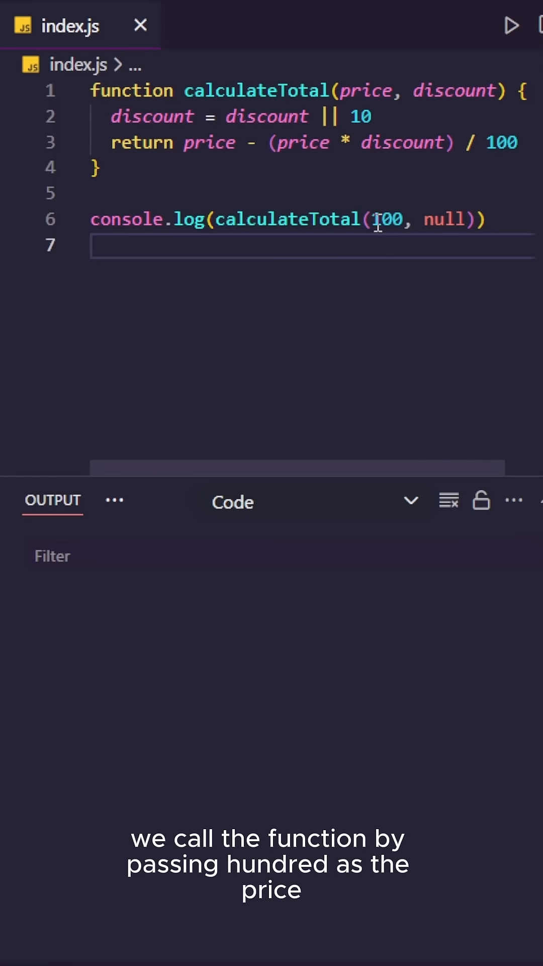
double_click(444, 219)
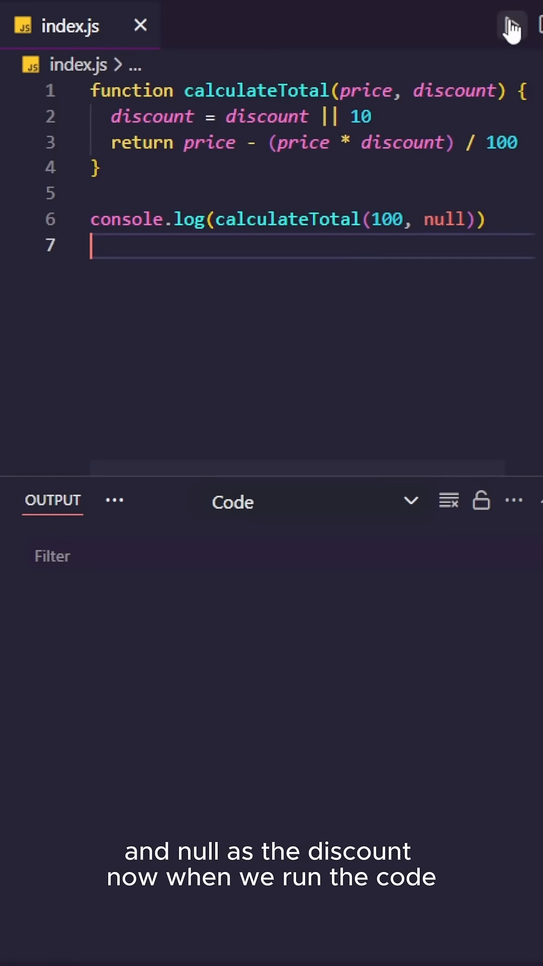
click(511, 25)
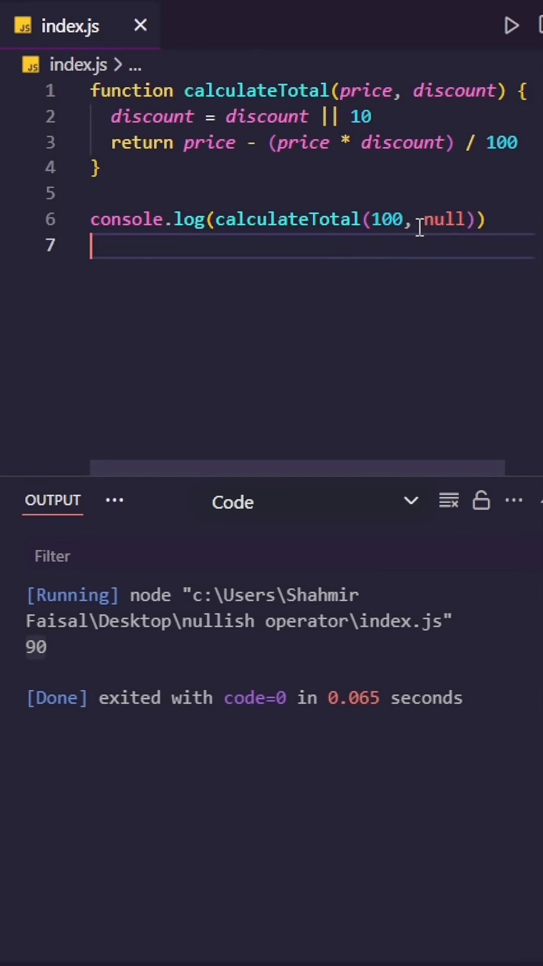
Replace the null discount argument on line 6 with 0.
double_click(440, 219)
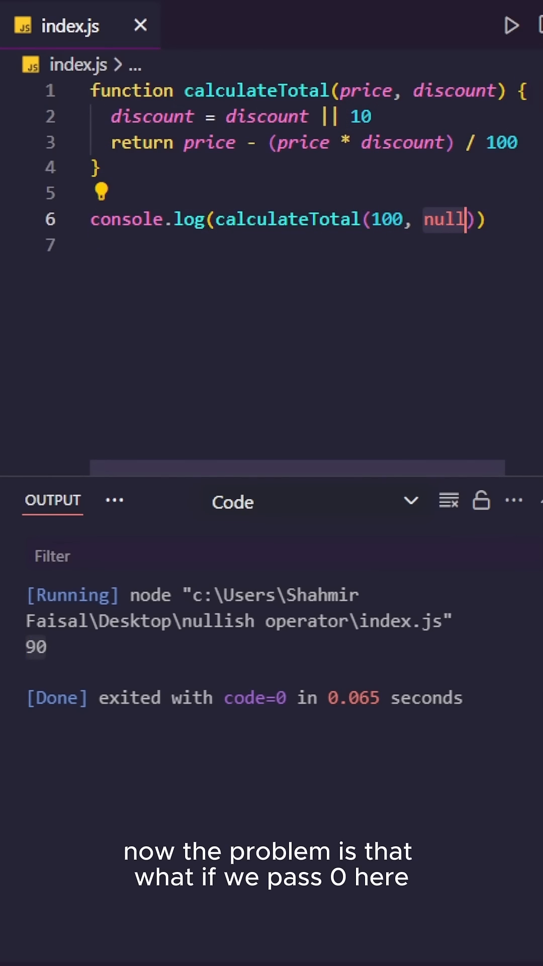
text(0)
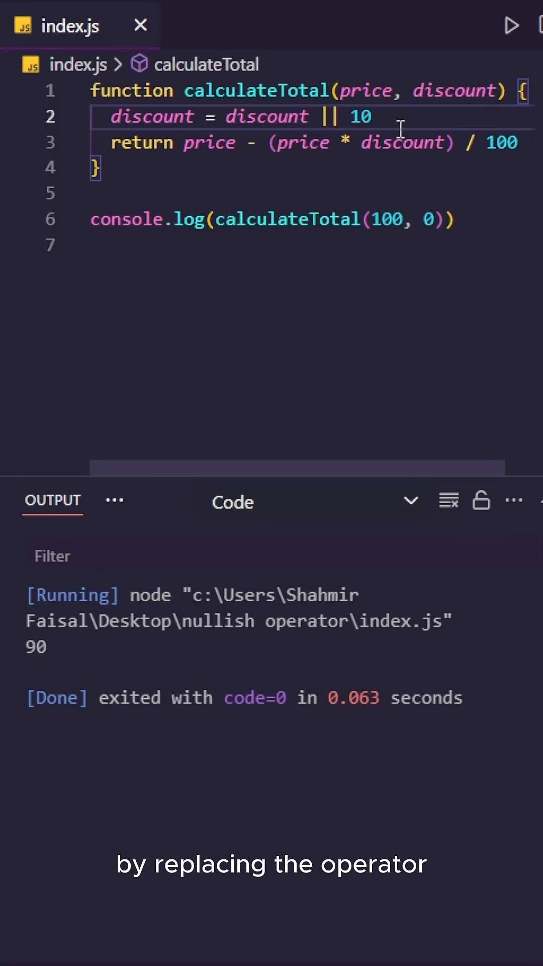
Change the default on line 2 to discount ?? 10 and rerun so Output prints 100.
text(?)
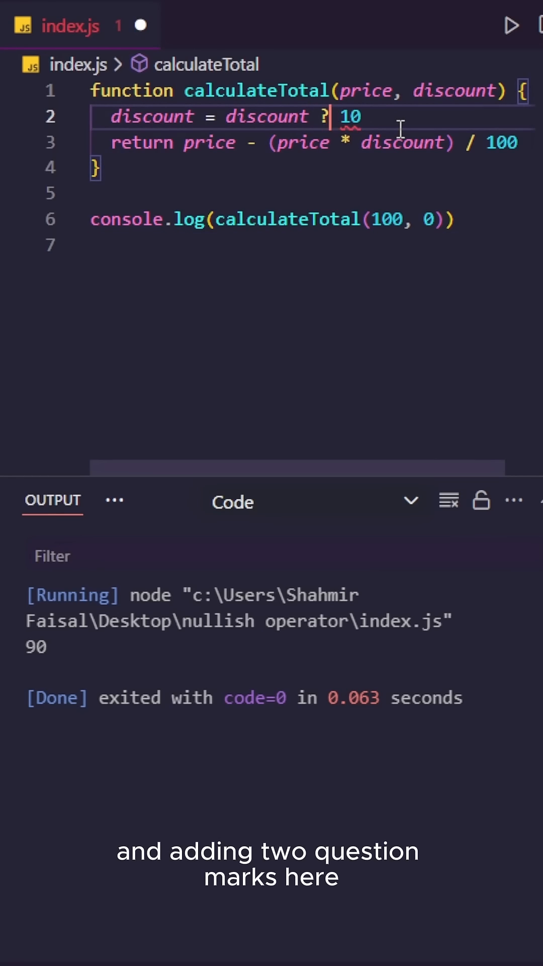
text(?)
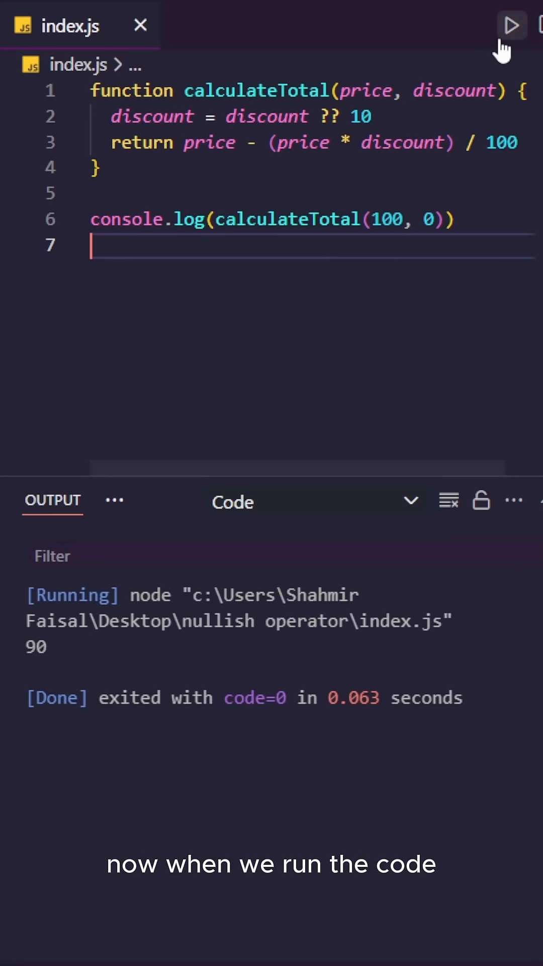
click(511, 25)
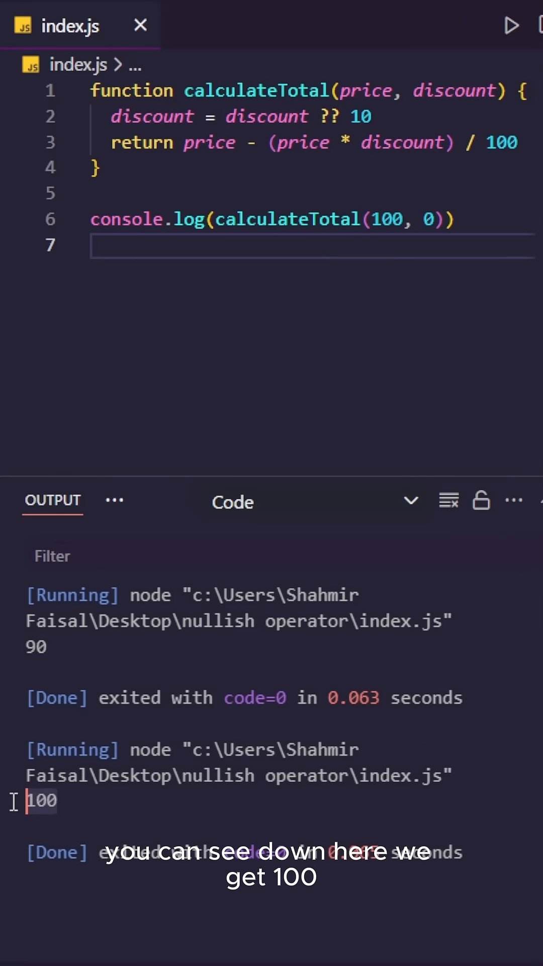